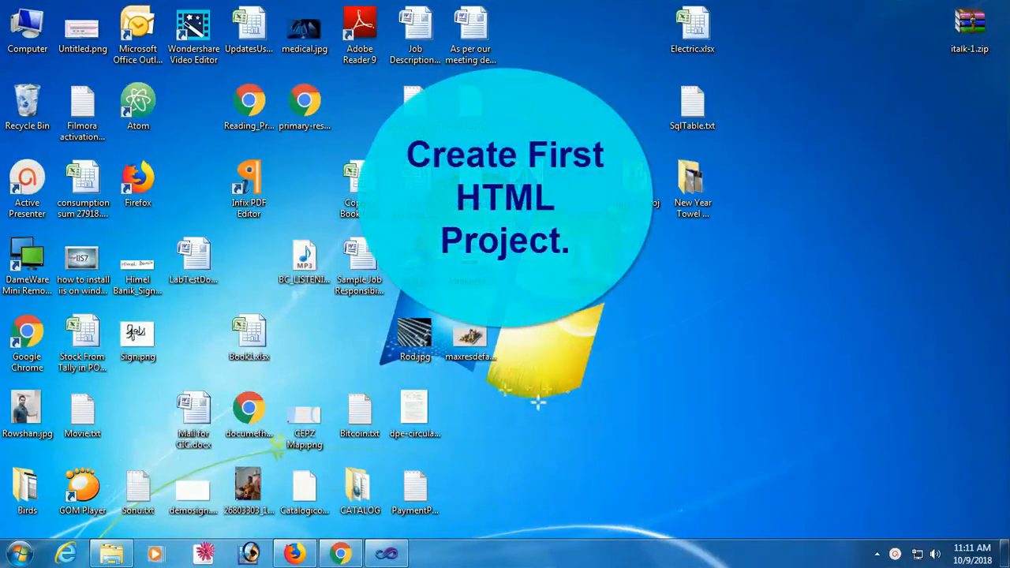
Launch Atom from its desktop shortcut to get a blank untitled file
{"action": "left_click", "coordinate": [431, 552]}
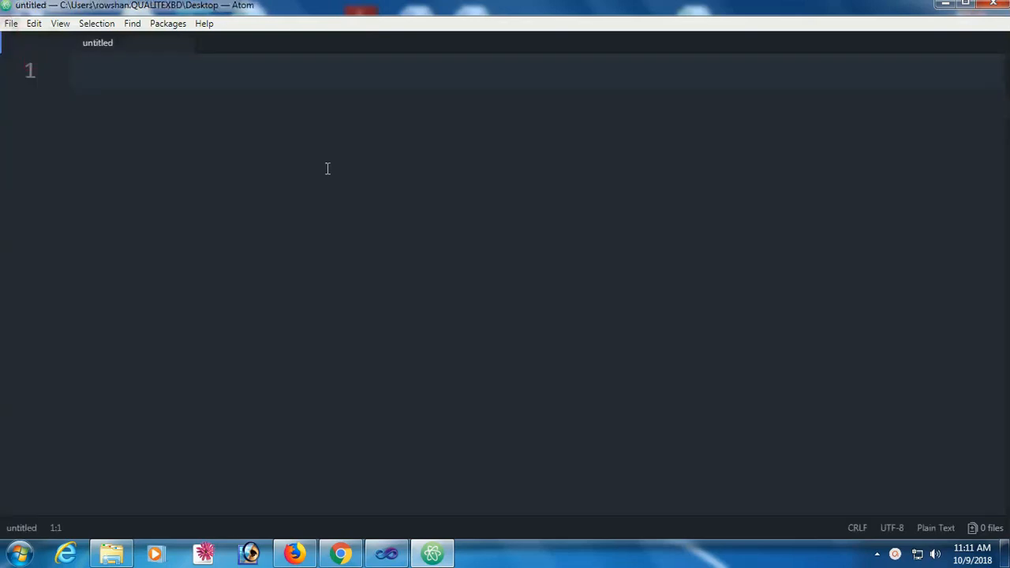
Write the <!DOCTYPE html> declaration followed by opening and closing <html> tags
{"action": "type", "text": "<DOV"}
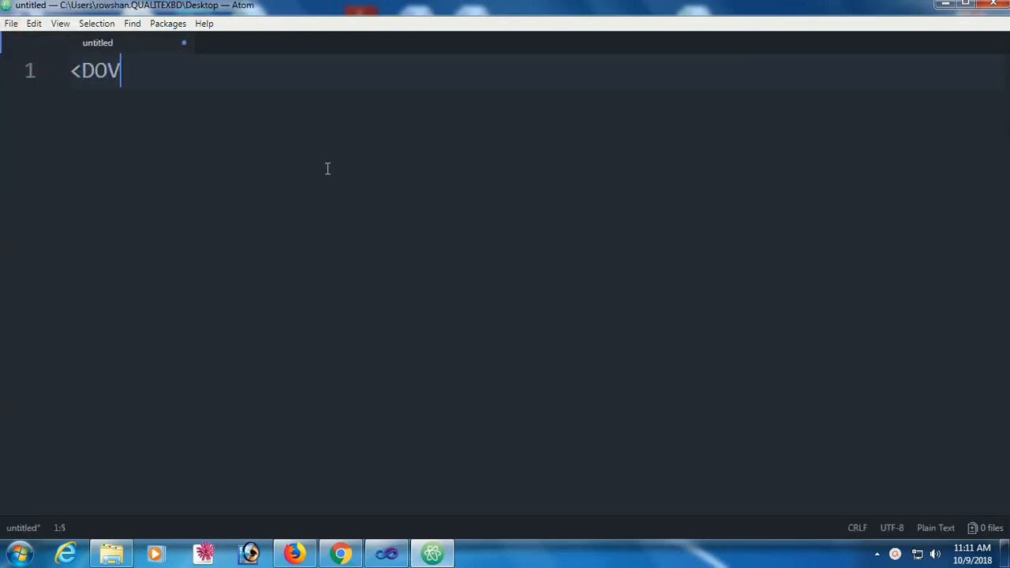
{"action": "type", "text": "CTY"}
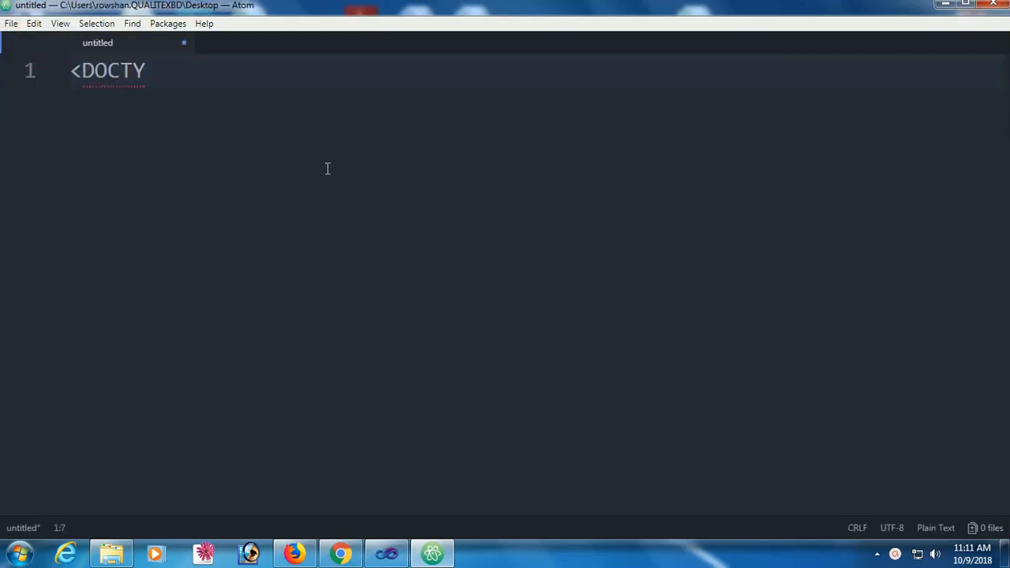
{"action": "type", "text": "PE html>"}
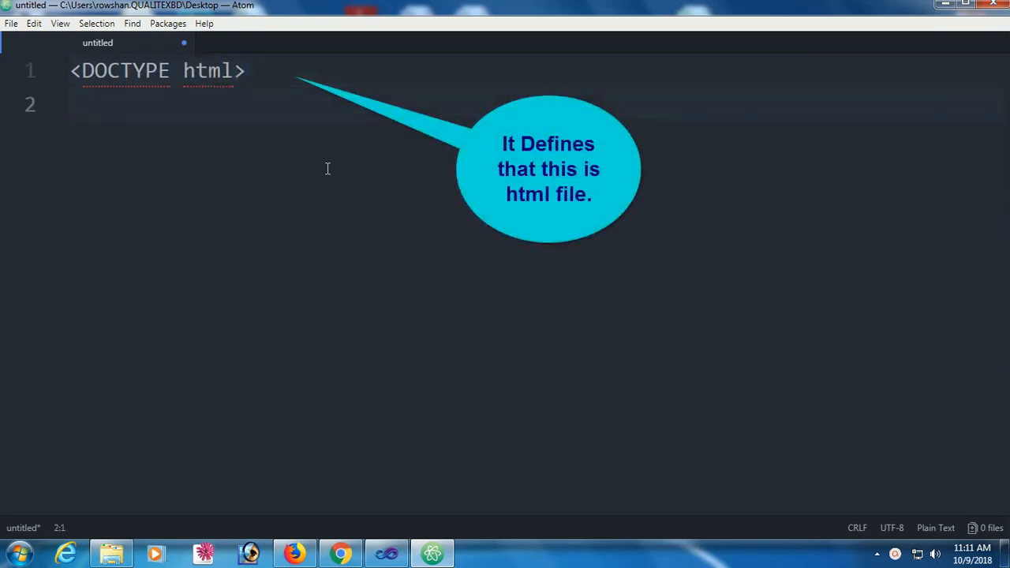
{"action": "type", "text": "<html>"}
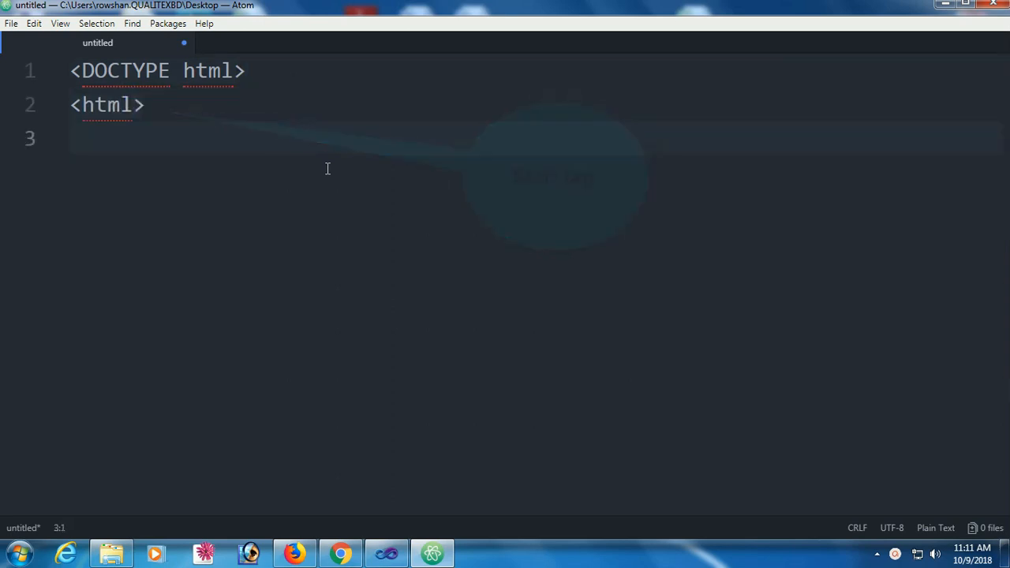
{"action": "type", "text": "</"}
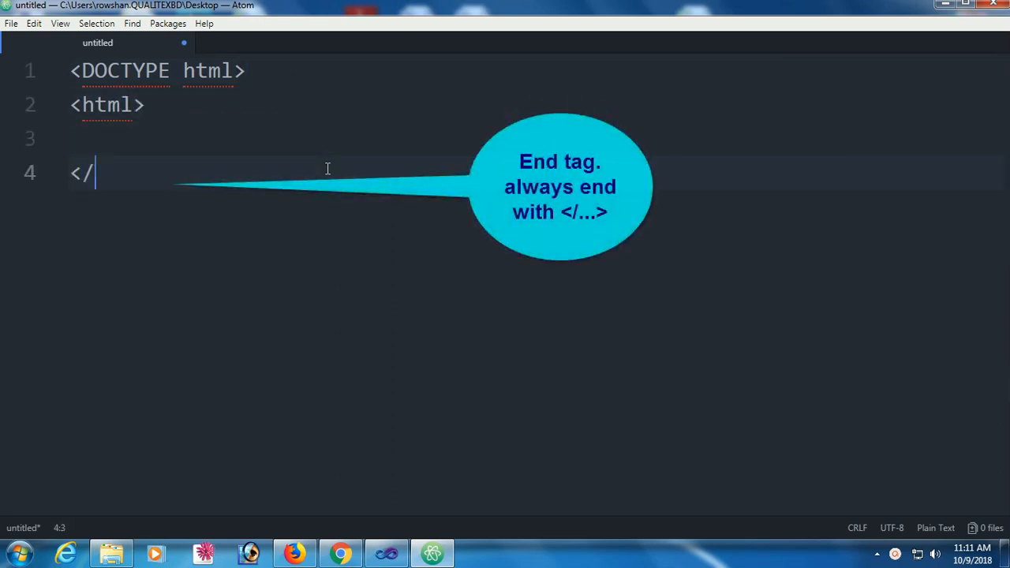
{"action": "type", "text": "html>"}
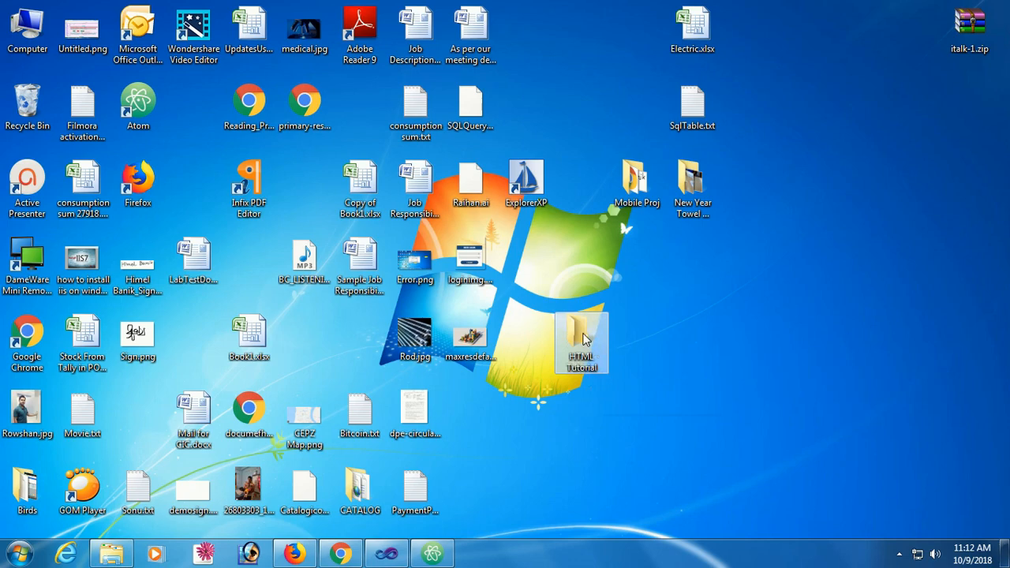
{"action": "double_click", "coordinate": [581, 341]}
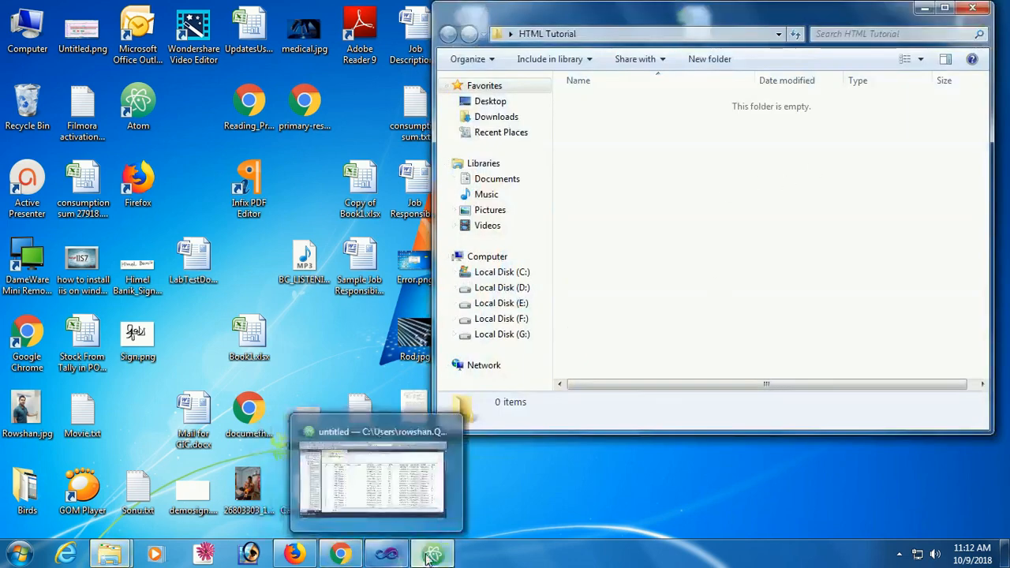
{"action": "left_click", "coordinate": [373, 473]}
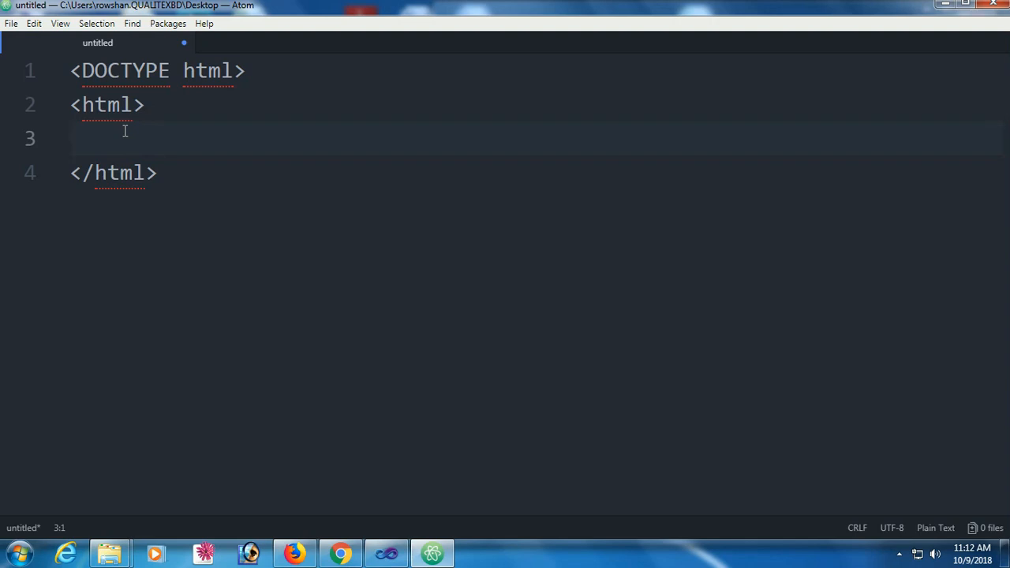
Save the untitled document with Ctrl+S as MyHtmlFile.htm in the HTML Tutorial folder
{"action": "key", "text": "ctrl+s"}
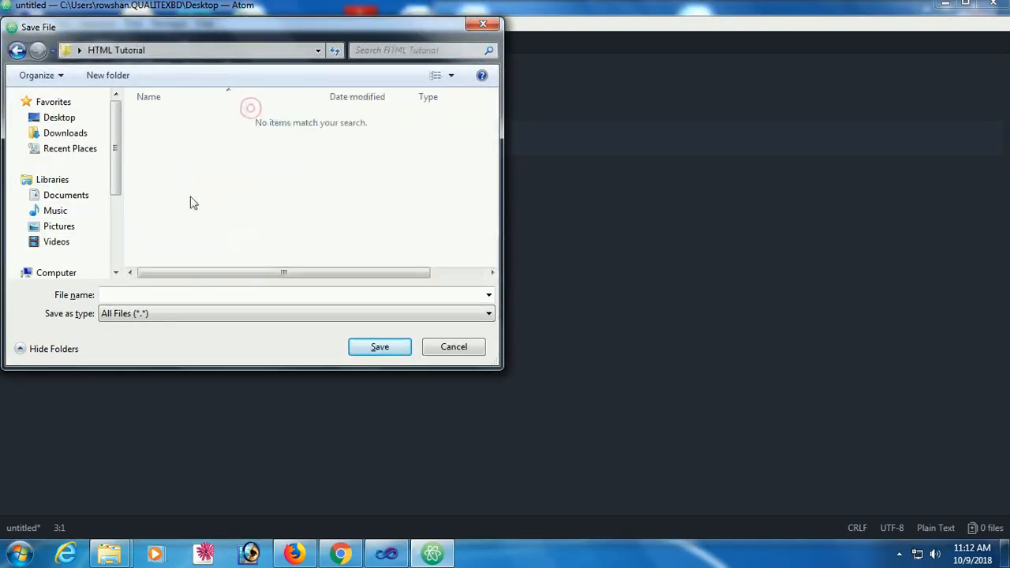
{"action": "left_click", "coordinate": [193, 49]}
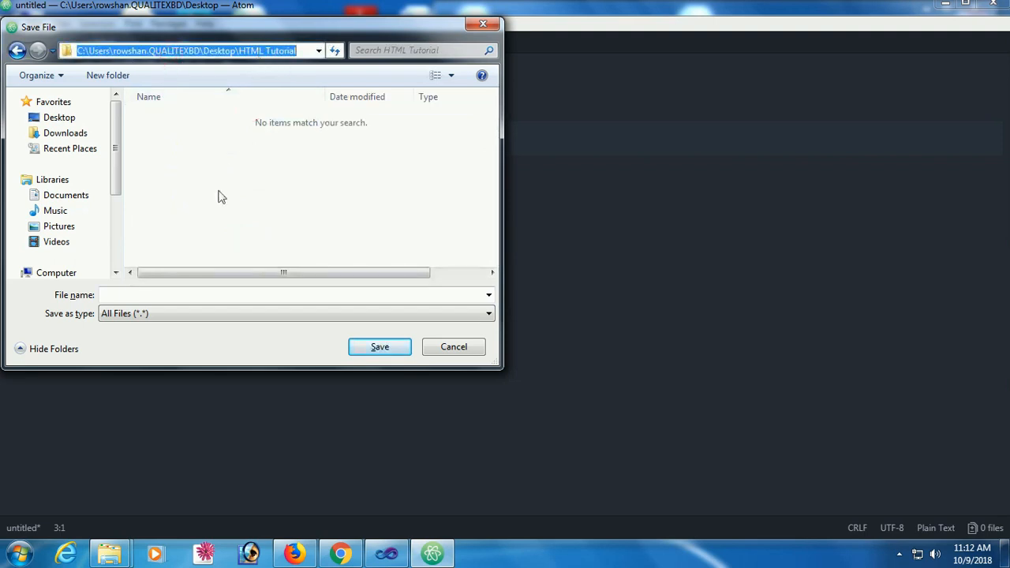
{"action": "left_click", "coordinate": [157, 294]}
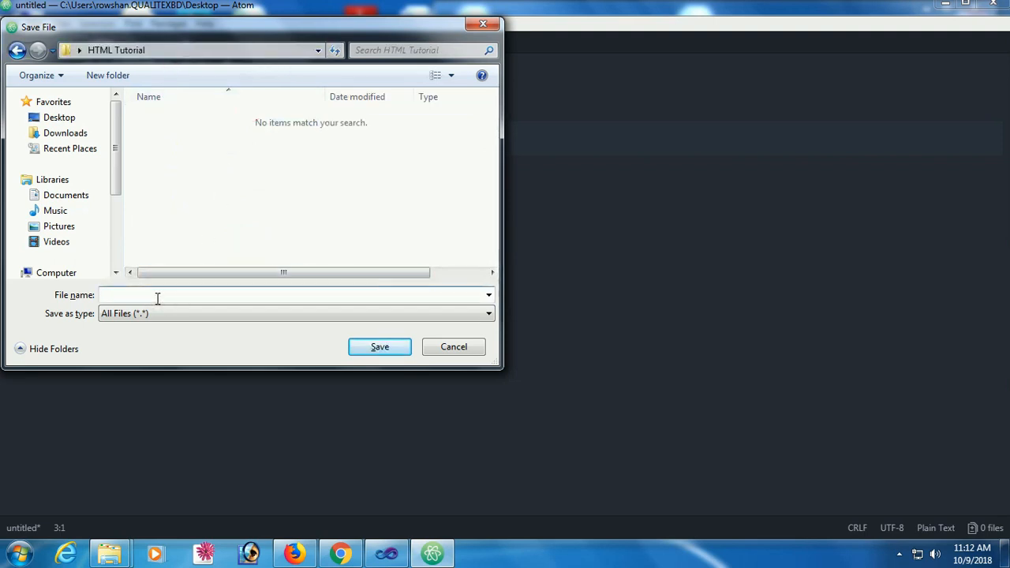
{"action": "type", "text": "M"}
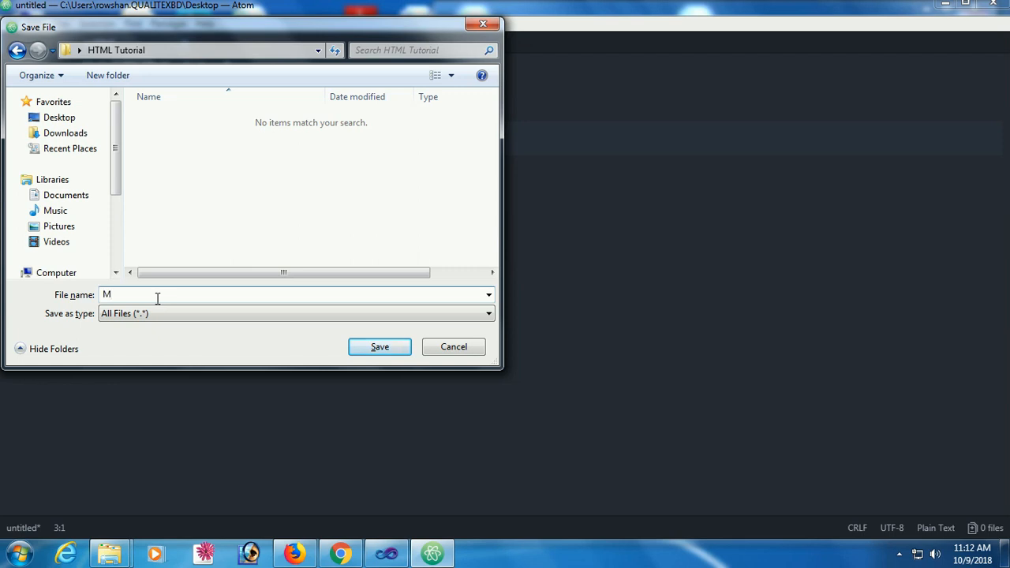
{"action": "type", "text": "yHt"}
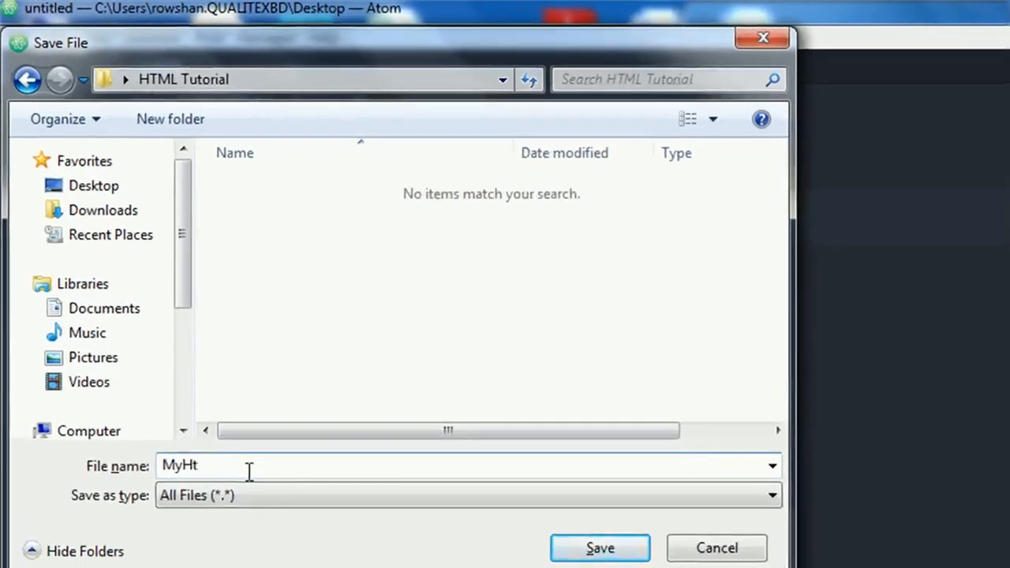
{"action": "type", "text": "mlFile"}
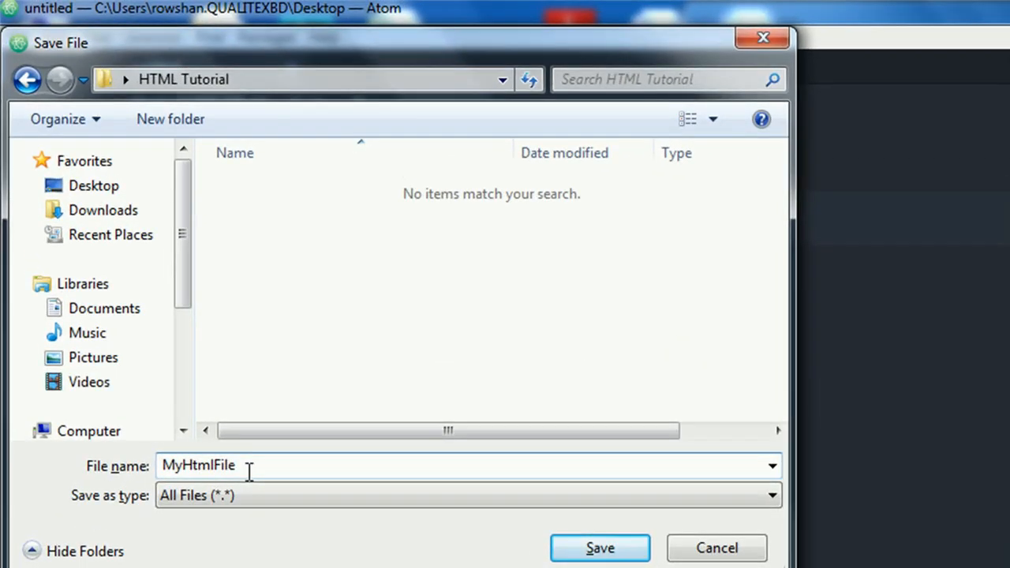
{"action": "type", "text": ".htm"}
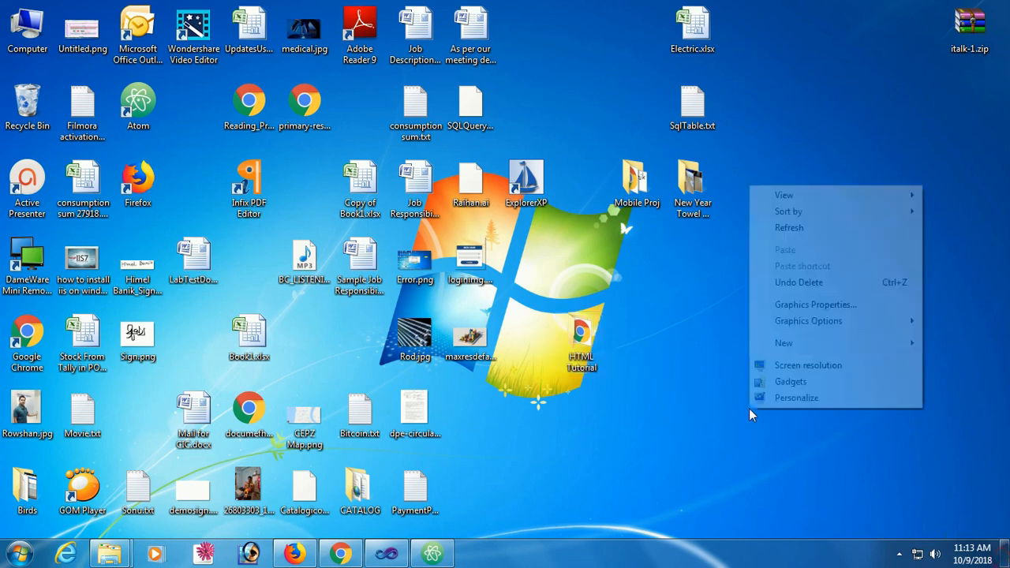
{"action": "double_click", "coordinate": [580, 339]}
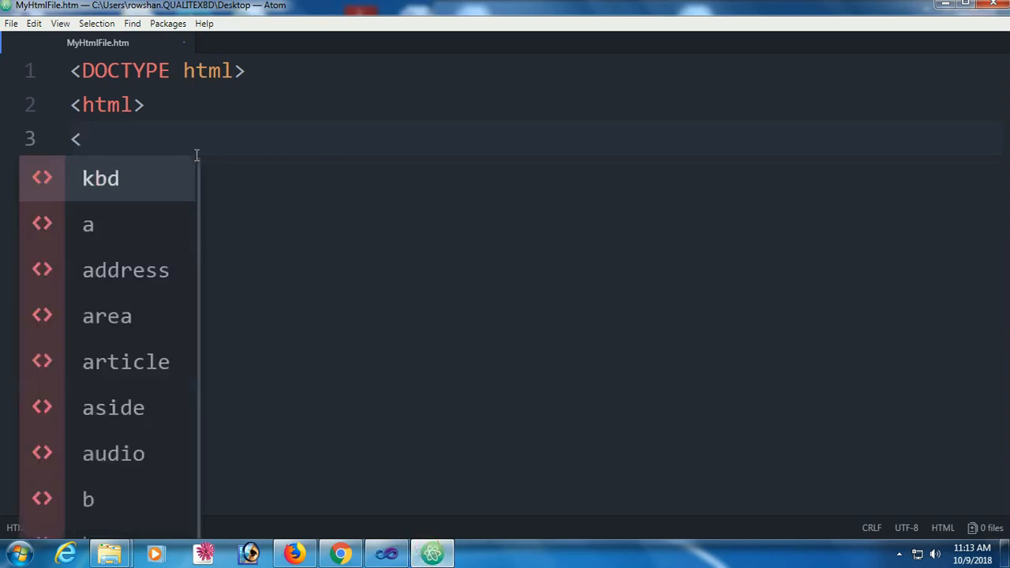
Add opening and closing <head> tags inside the html element
{"action": "type", "text": "head>"}
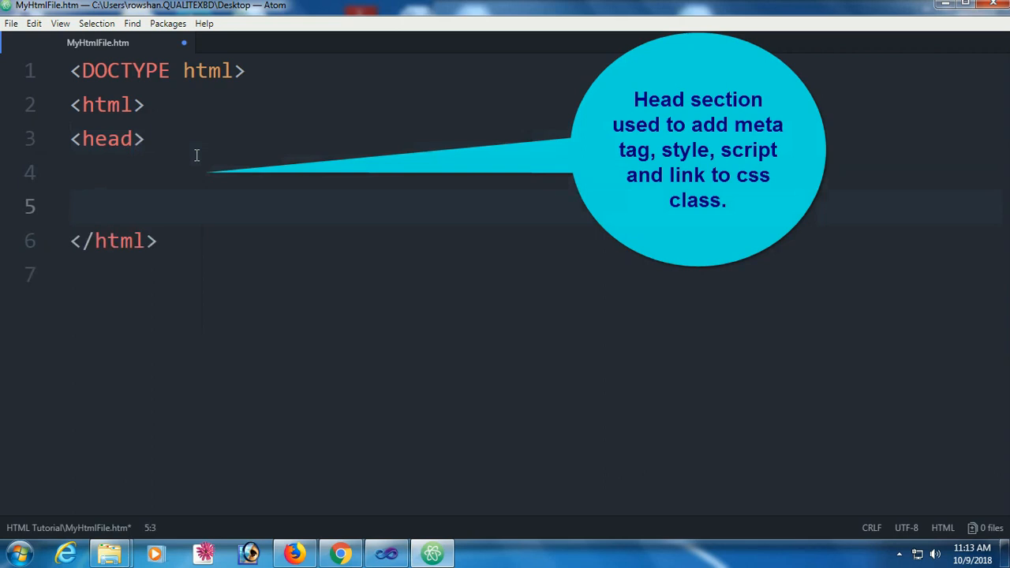
{"action": "type", "text": "<head>"}
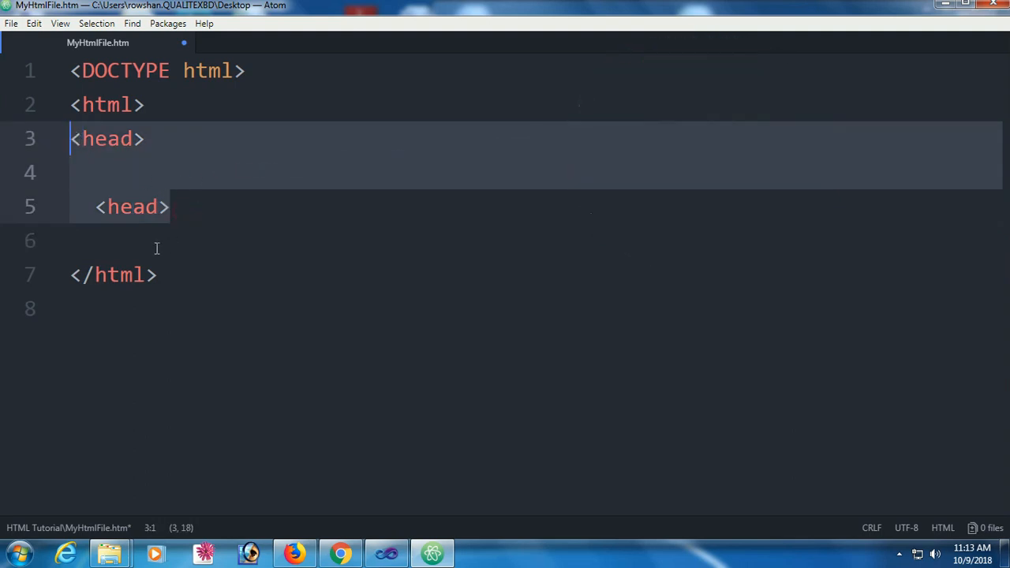
{"action": "left_click", "coordinate": [139, 241]}
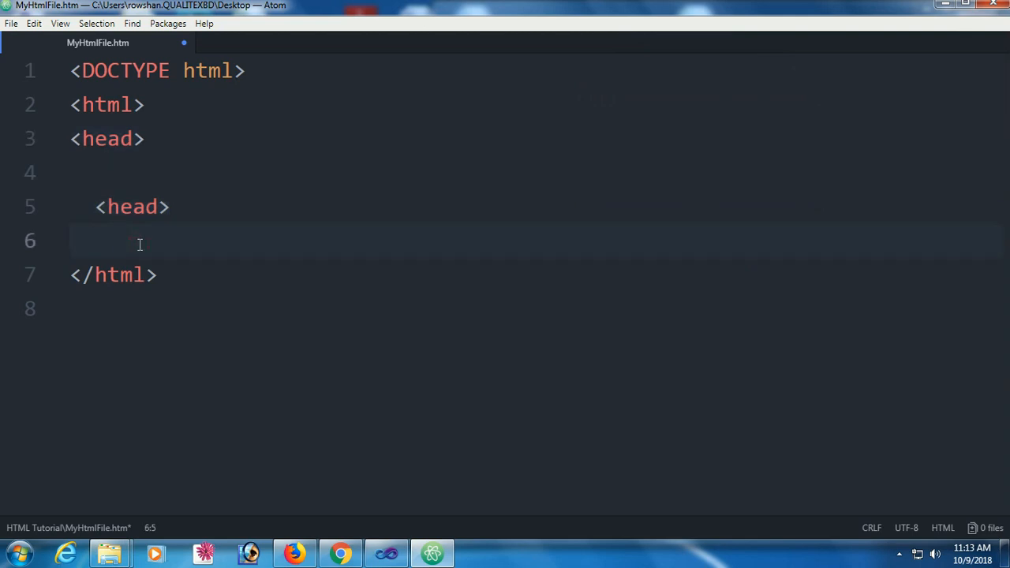
Add <body> and </body> tags below the head with a blank line between
{"action": "type", "text": "<"}
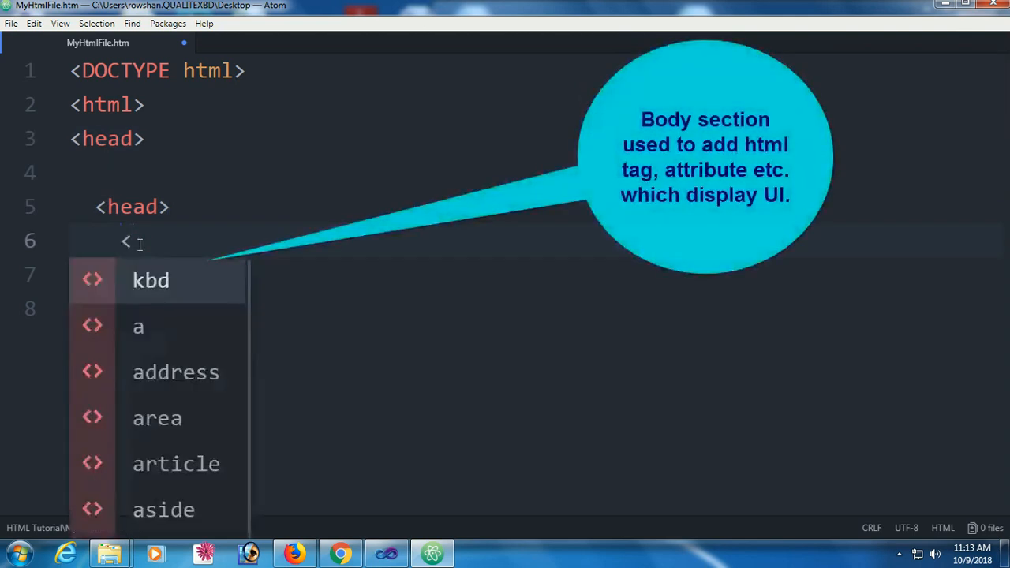
{"action": "type", "text": "body>"}
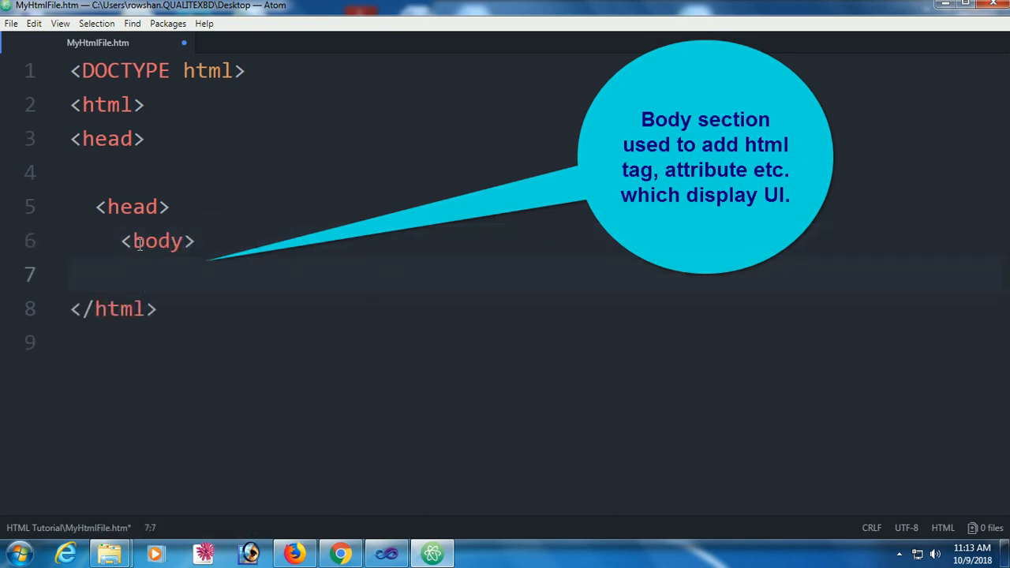
{"action": "type", "text": "</"}
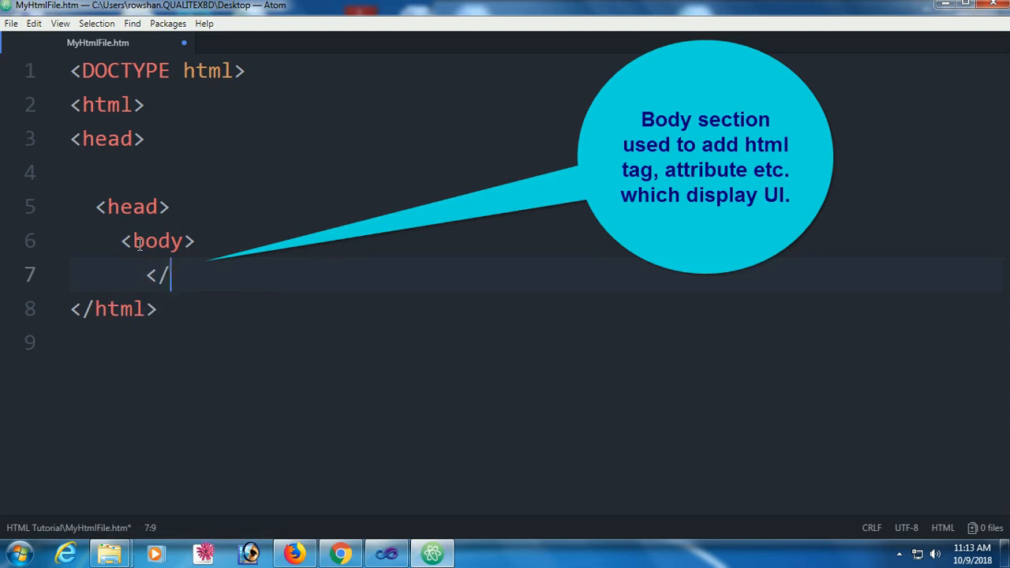
{"action": "type", "text": "body>"}
{"action": "left_click", "coordinate": [536, 206]}
{"action": "type", "text": "/"}
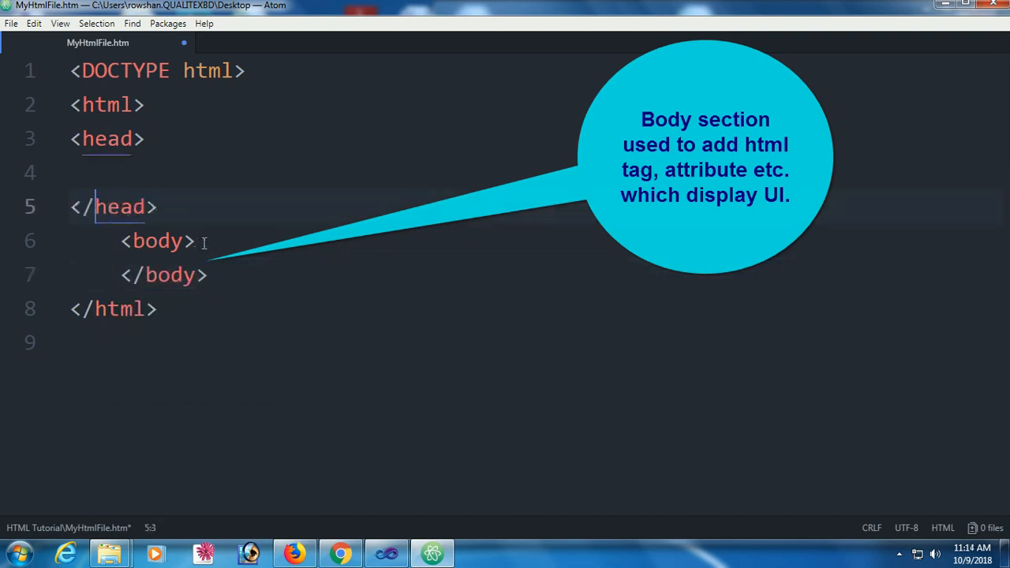
{"action": "left_click", "coordinate": [231, 241]}
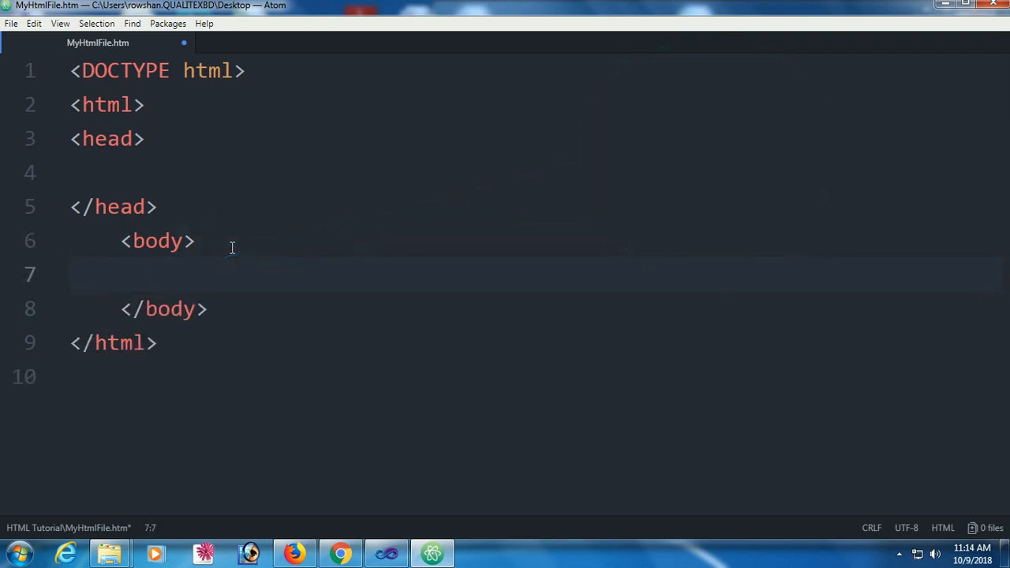
{"action": "type", "text": "<"}
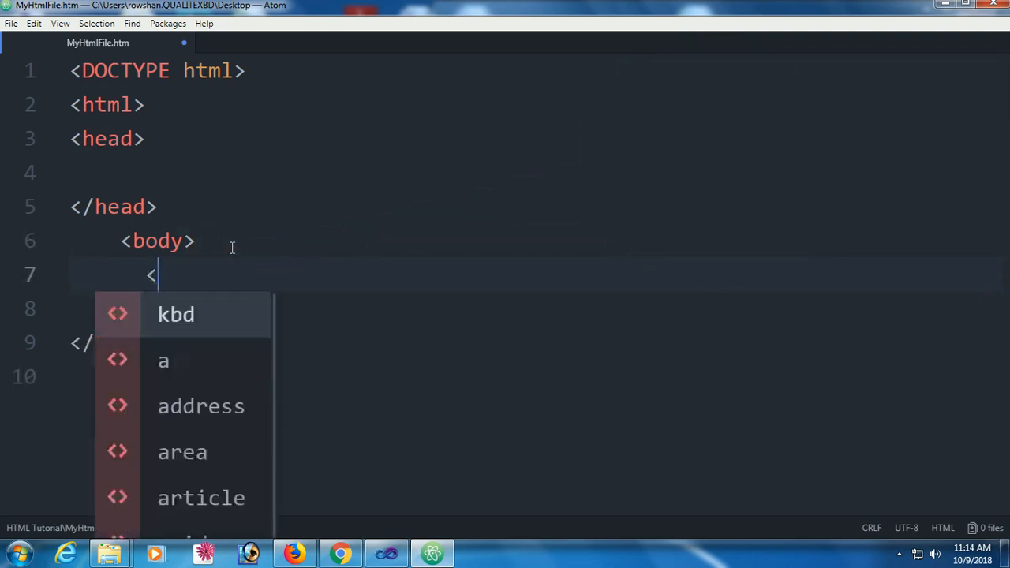
Type <h1>My first web page in html</h1> in the body and repeat it on four lines
{"action": "type", "text": "h1"}
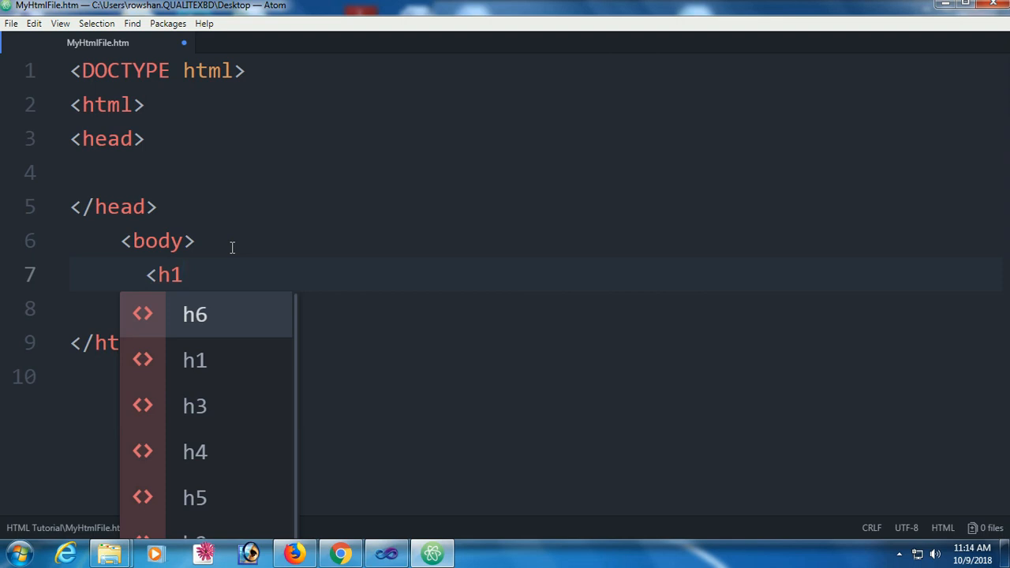
{"action": "type", "text": "></h1>"}
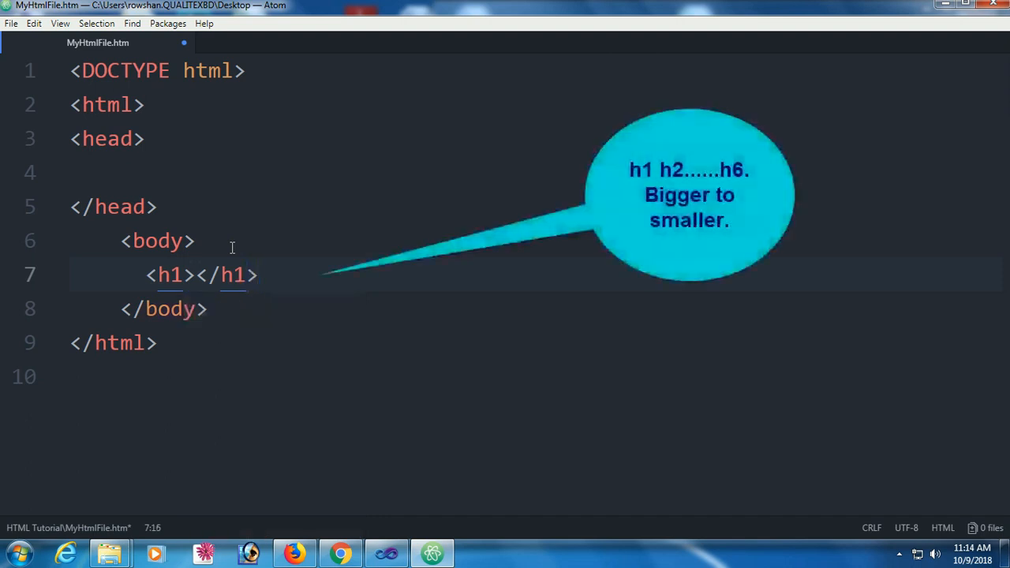
{"action": "type", "text": "M"}
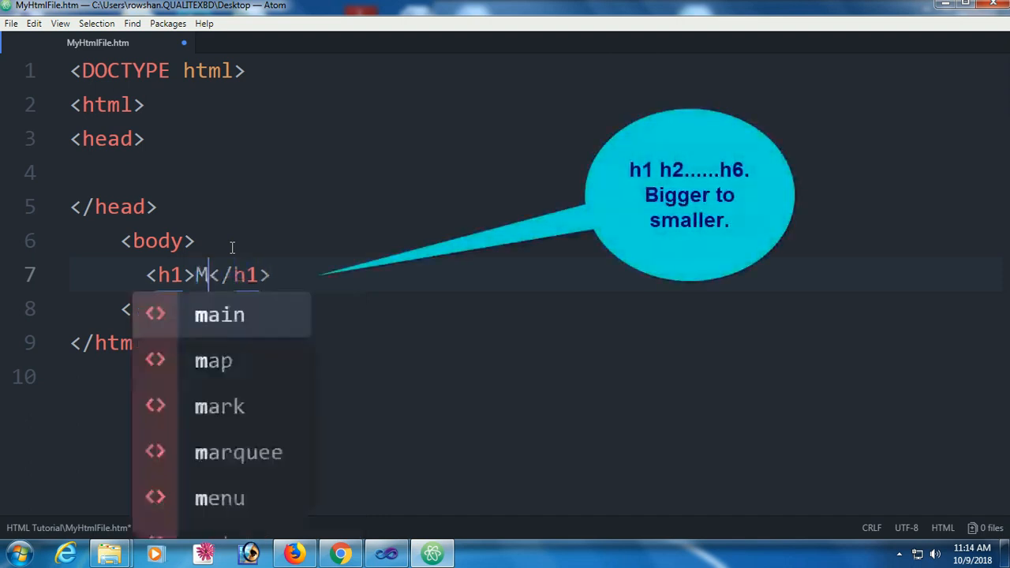
{"action": "type", "text": "y first"}
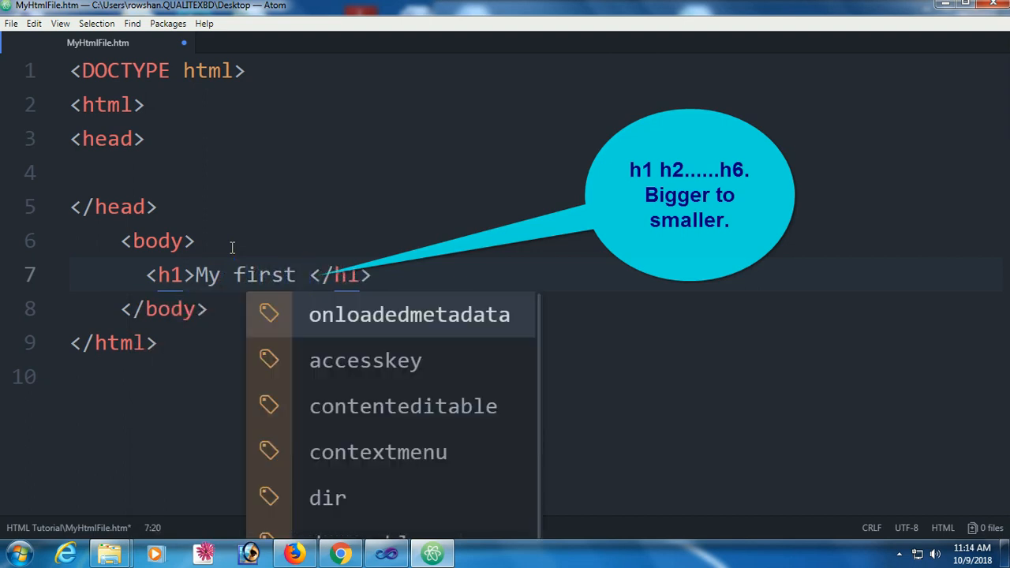
{"action": "type", "text": "web page"}
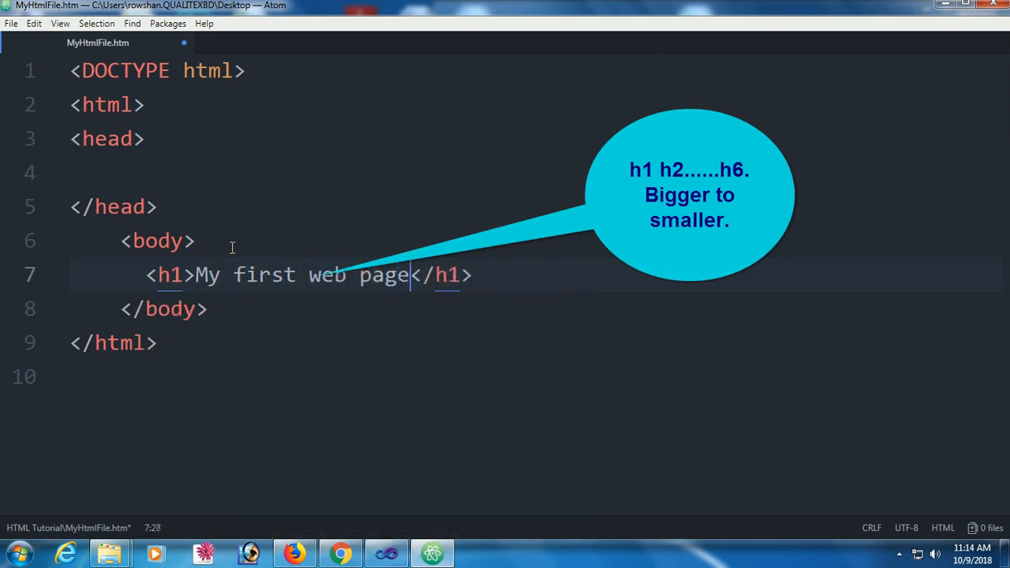
{"action": "type", "text": "in html"}
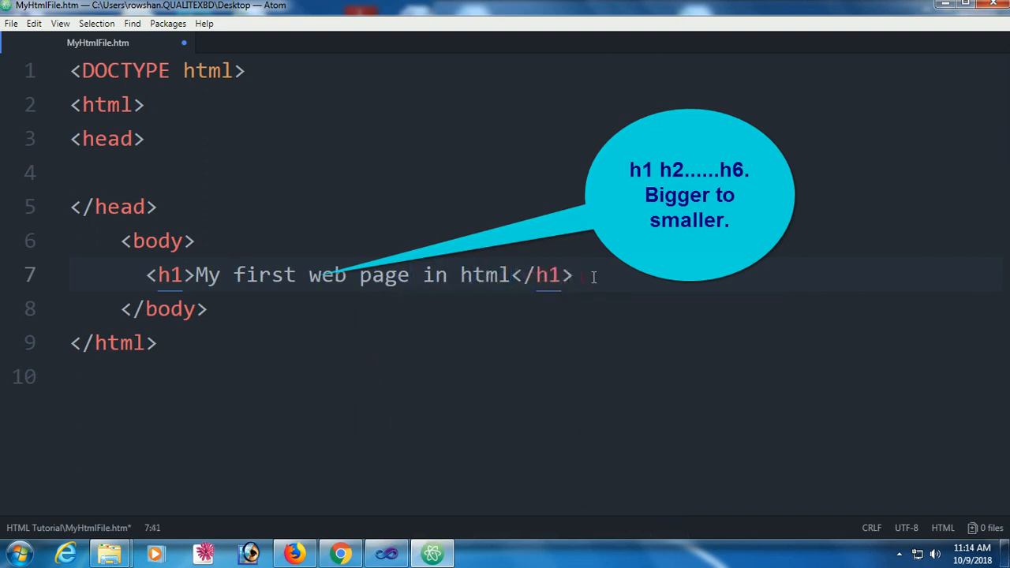
{"action": "key", "text": "Return"}
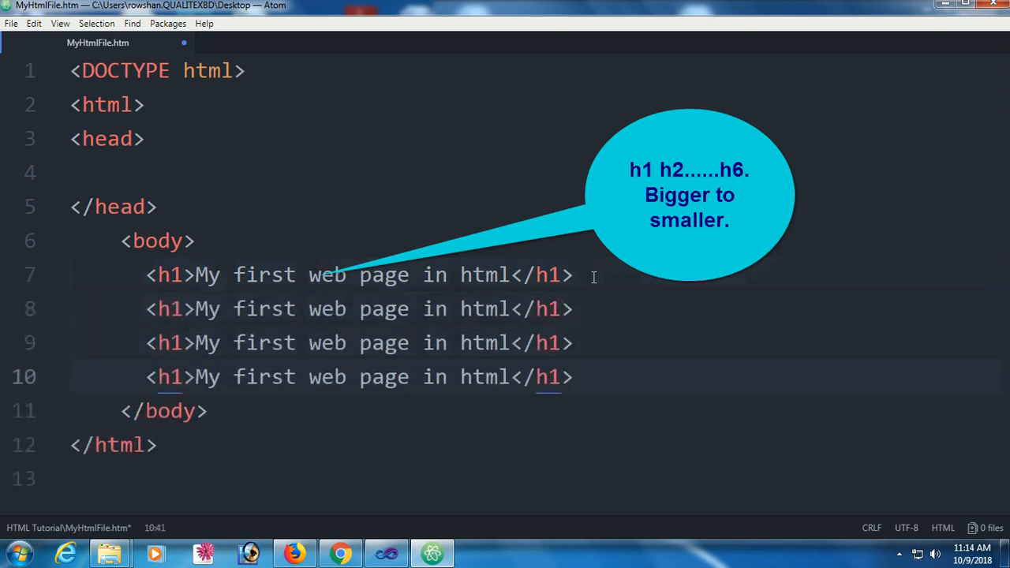
Renumber the duplicated heading tags to h2, h3 and h4
{"action": "left_click", "coordinate": [184, 309]}
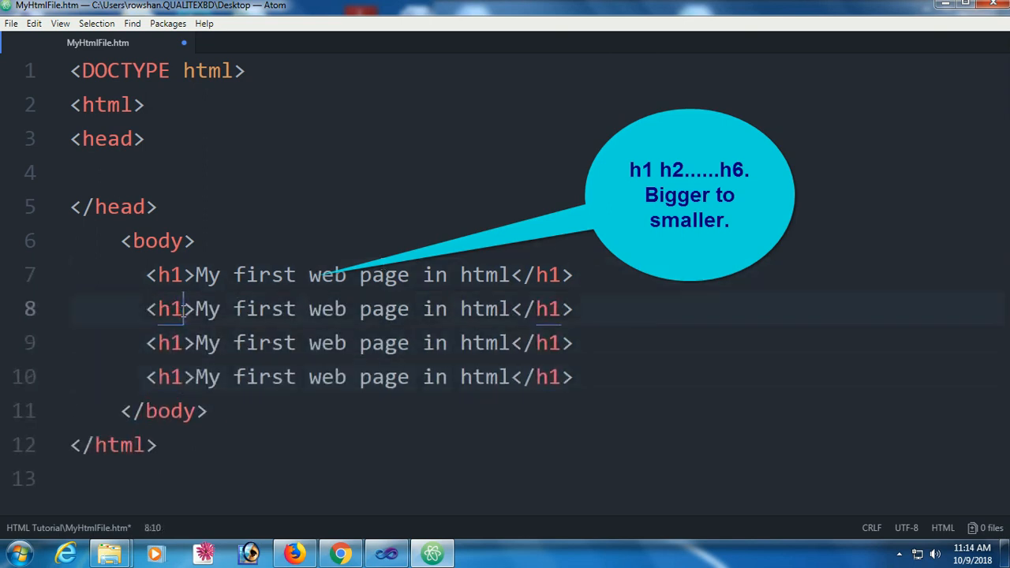
{"action": "type", "text": "2"}
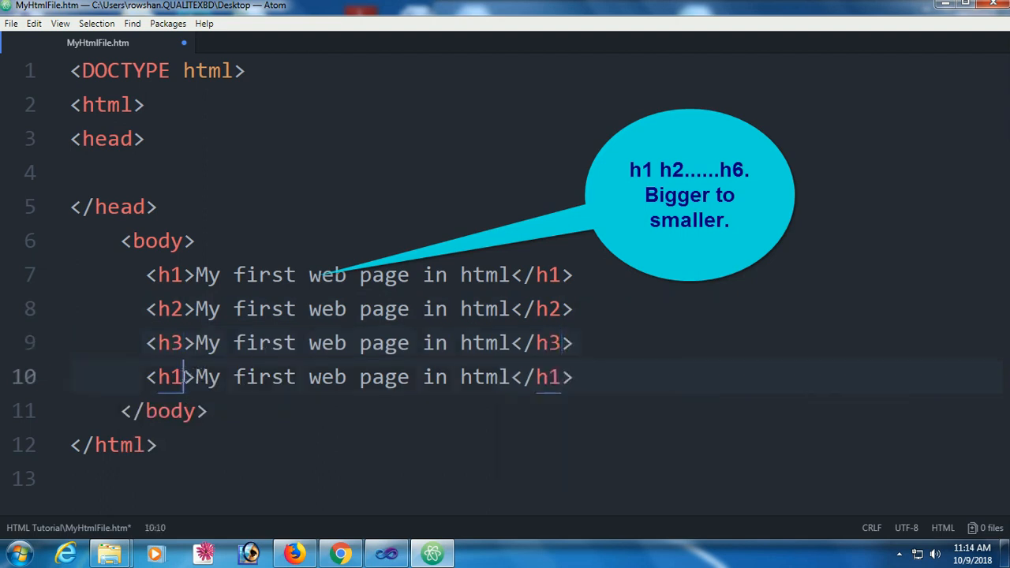
{"action": "type", "text": "4"}
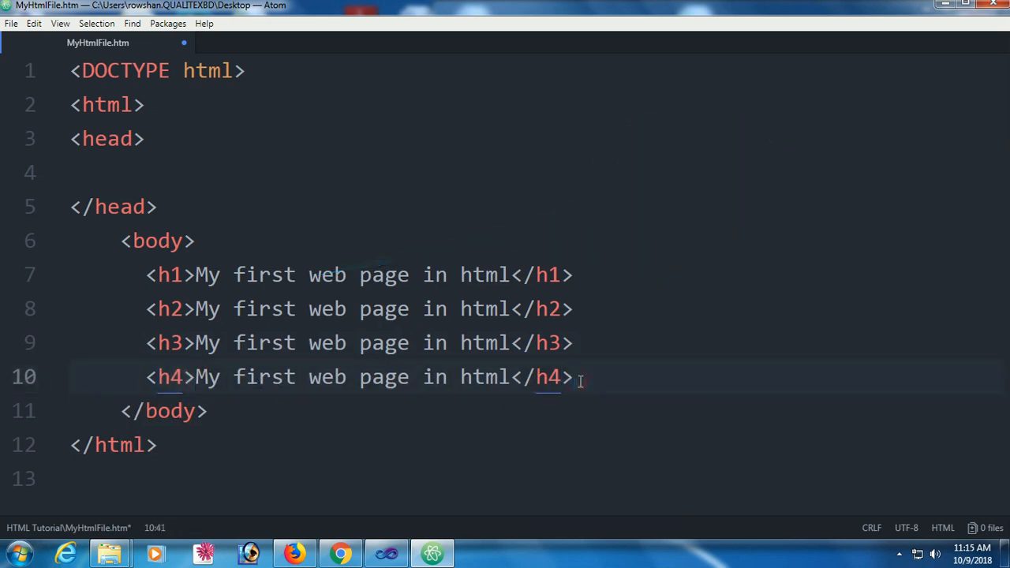
{"action": "type", "text": "<p>"}
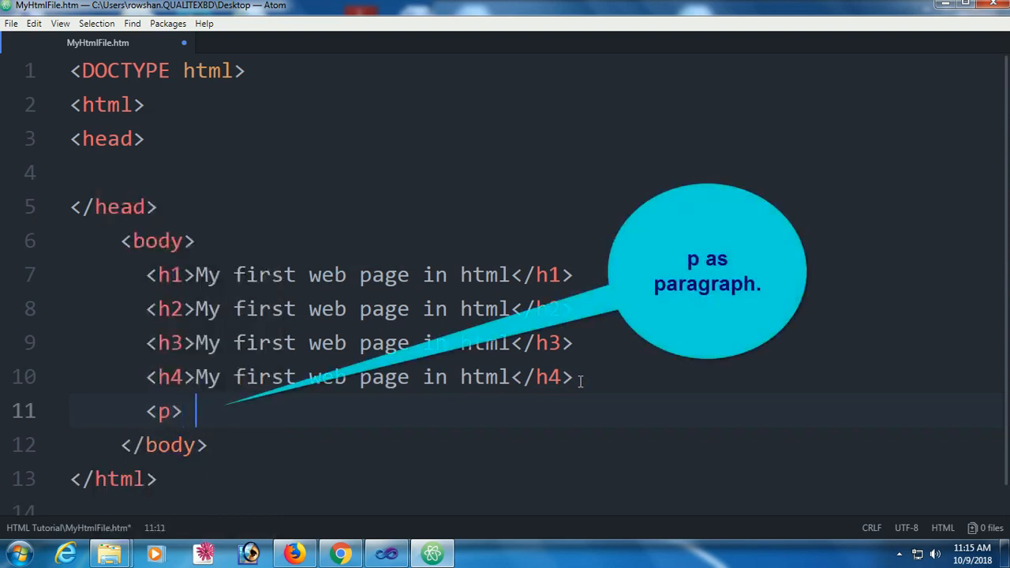
Write the paragraph text 'hello in this tutorial you can learn how to create html page'
{"action": "type", "text": "hello"}
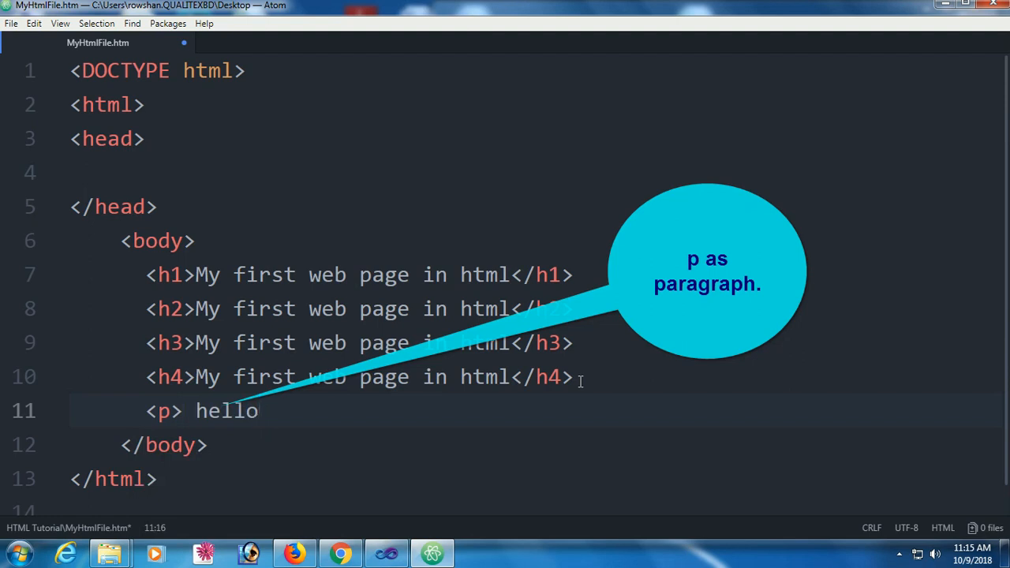
{"action": "type", "text": "in"}
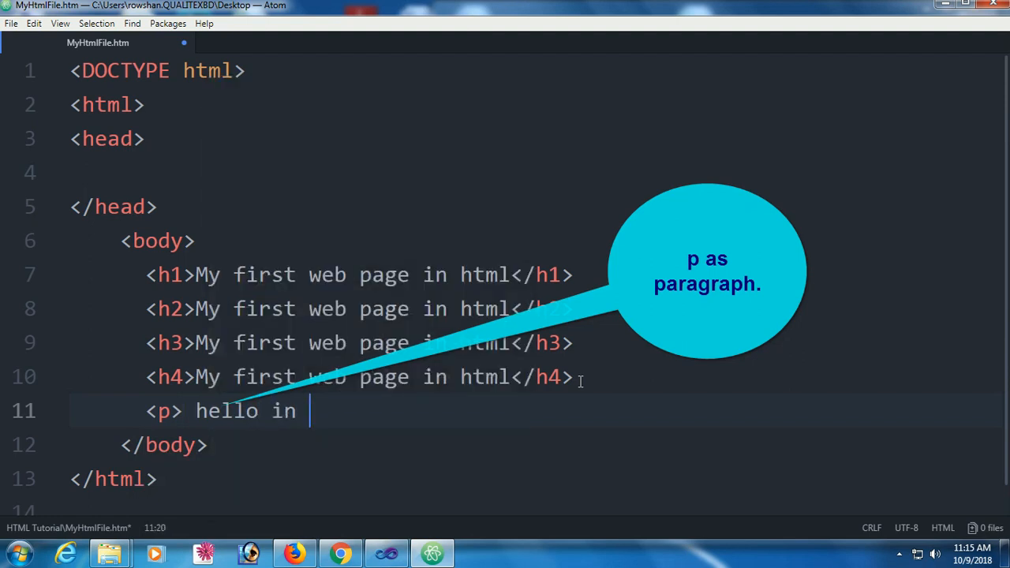
{"action": "type", "text": "this"}
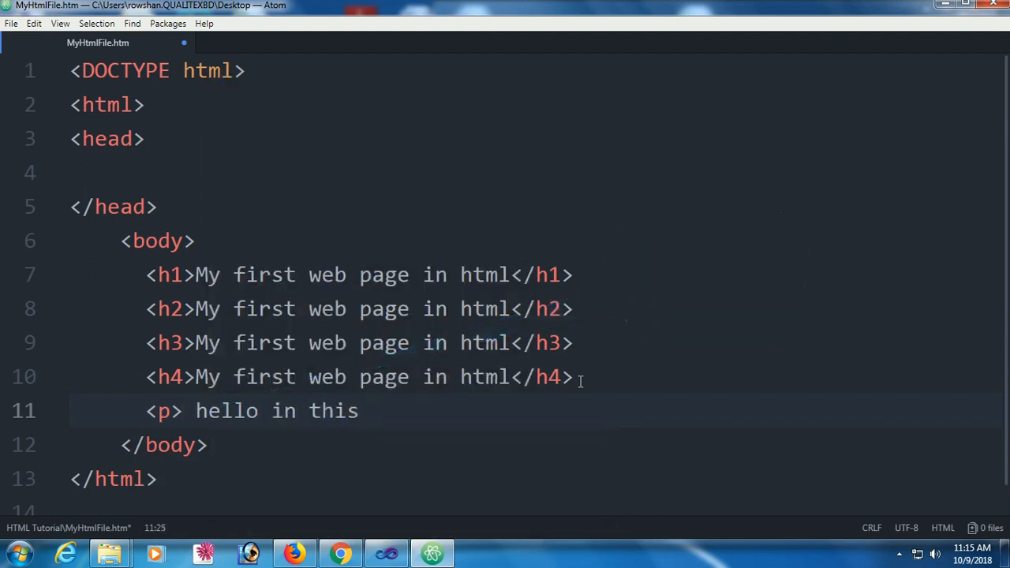
{"action": "type", "text": "tuto"}
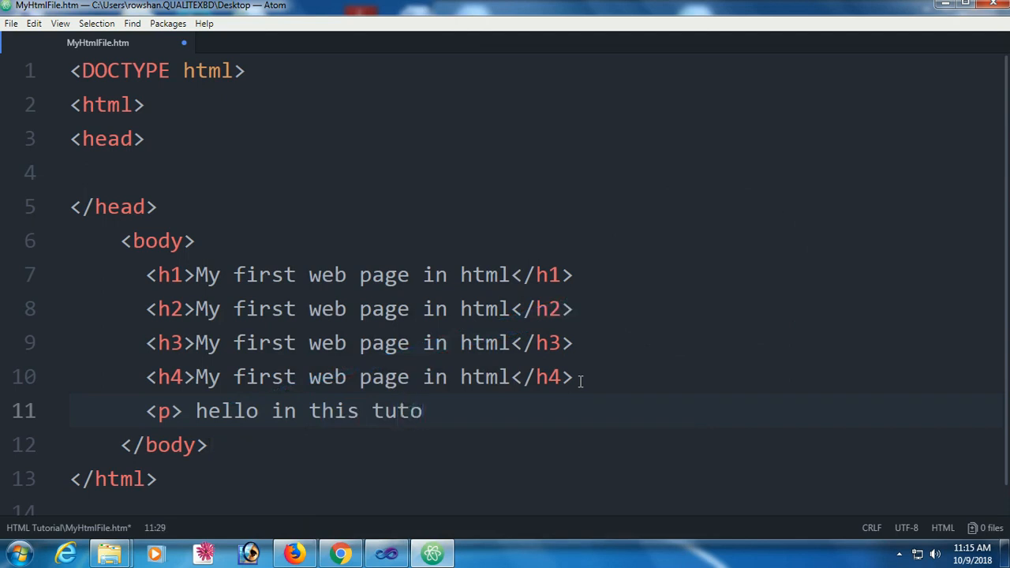
{"action": "type", "text": "rial you"}
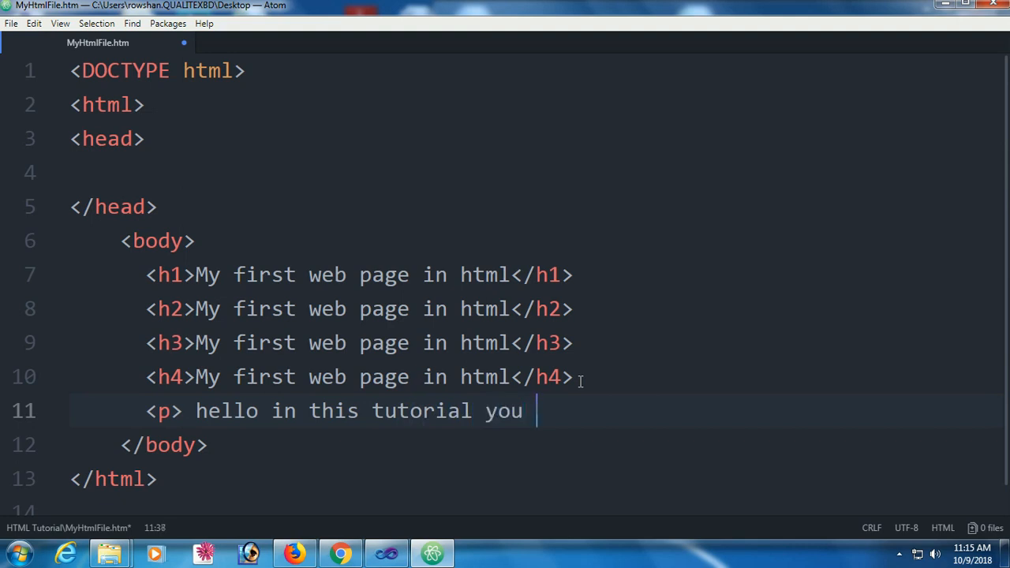
{"action": "type", "text": "can lea"}
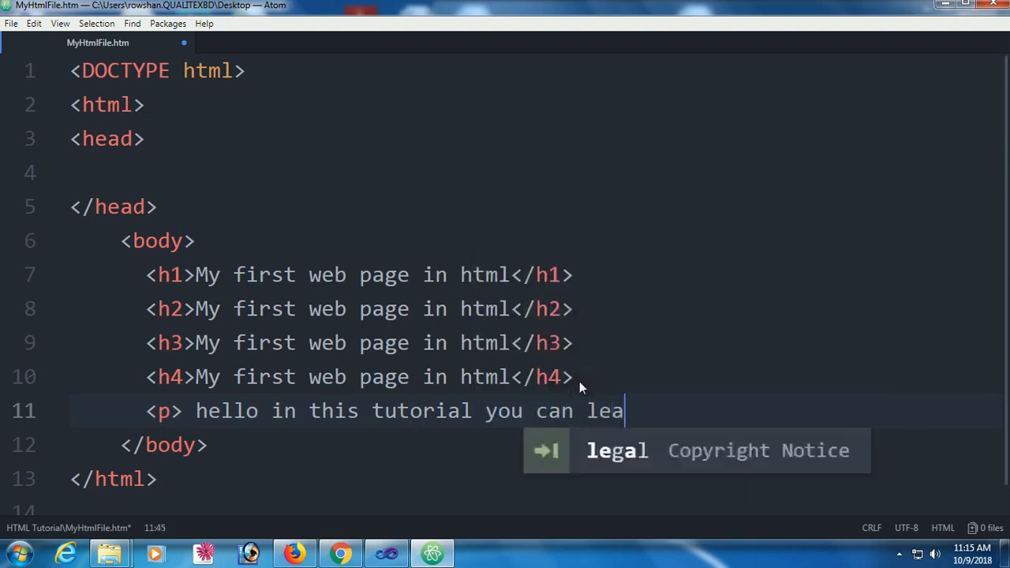
{"action": "type", "text": "rn how to create html page"}
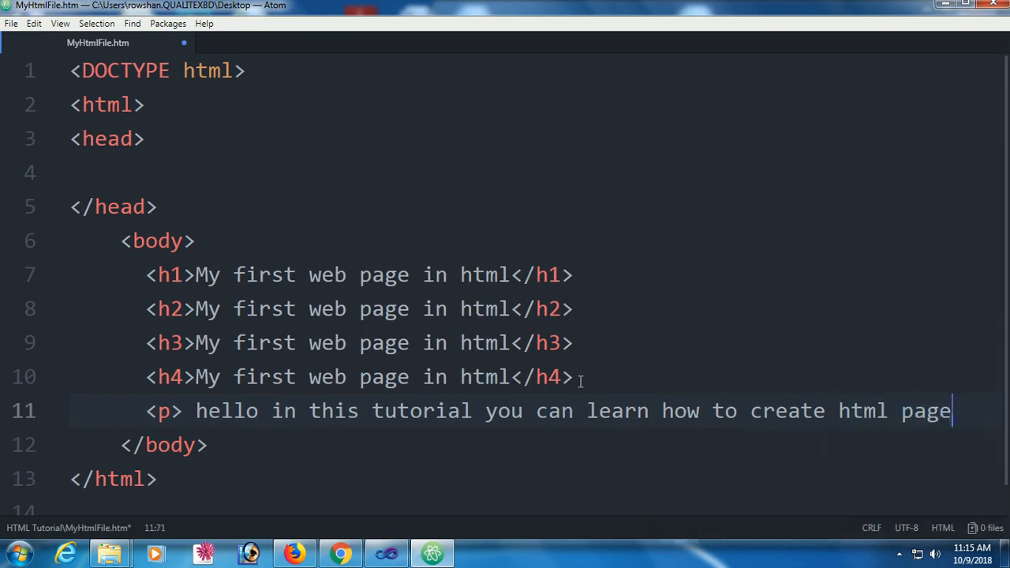
Close the </p> tag and open MyHtmlFile.htm from HTML Tutorial in Chrome
{"action": "type", "text": "</"}
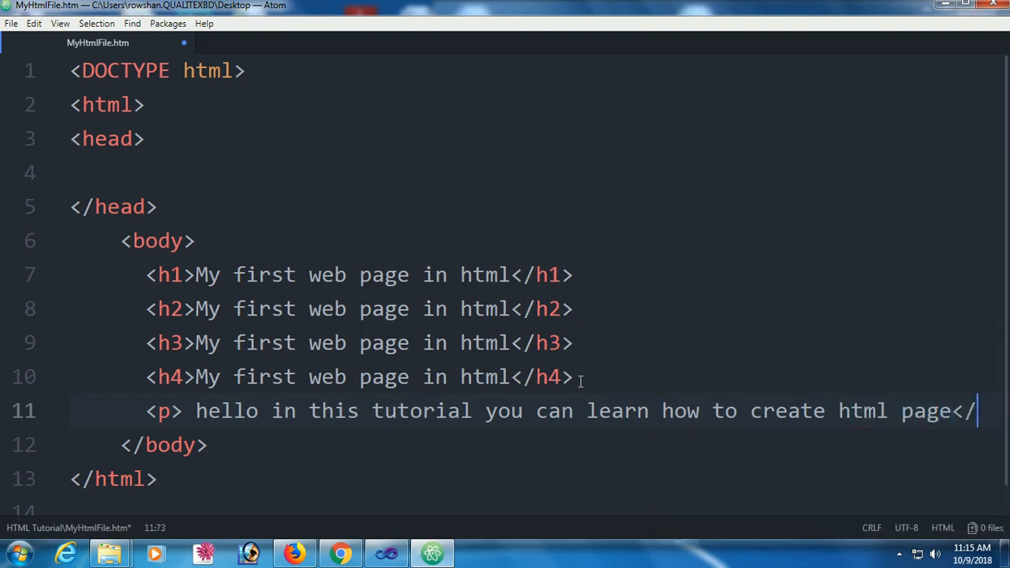
{"action": "type", "text": "p"}
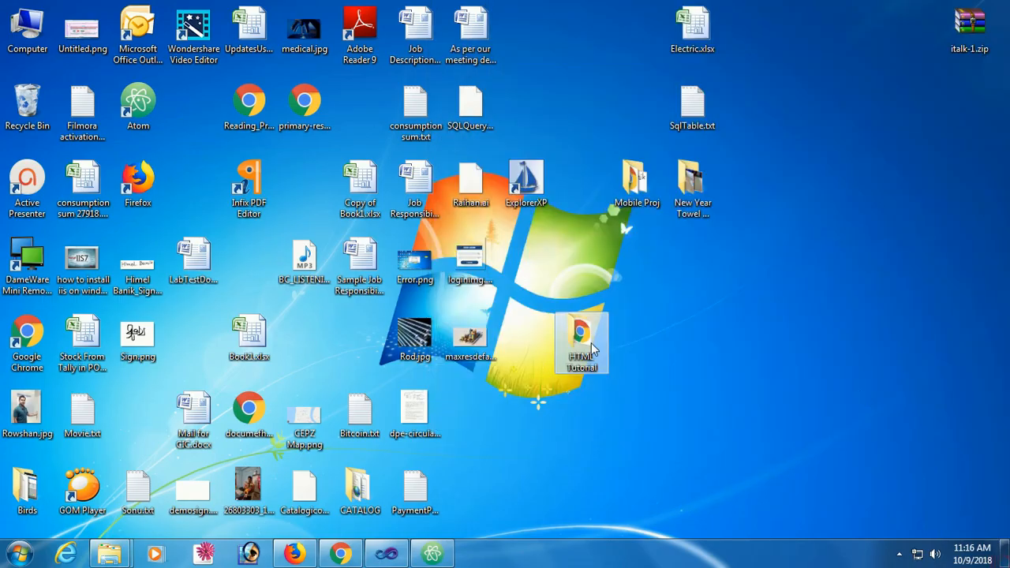
{"action": "double_click", "coordinate": [581, 340]}
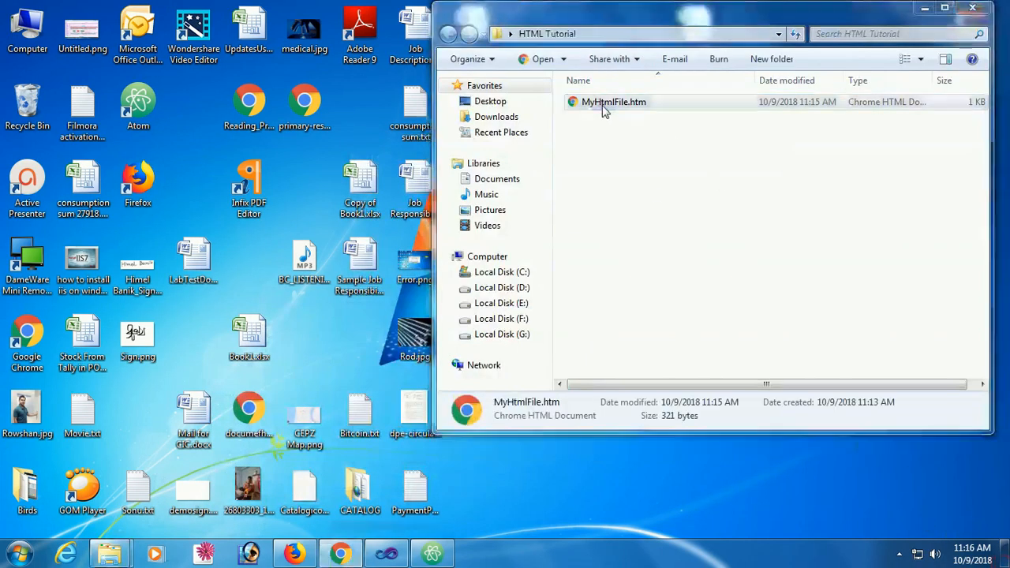
{"action": "double_click", "coordinate": [614, 101]}
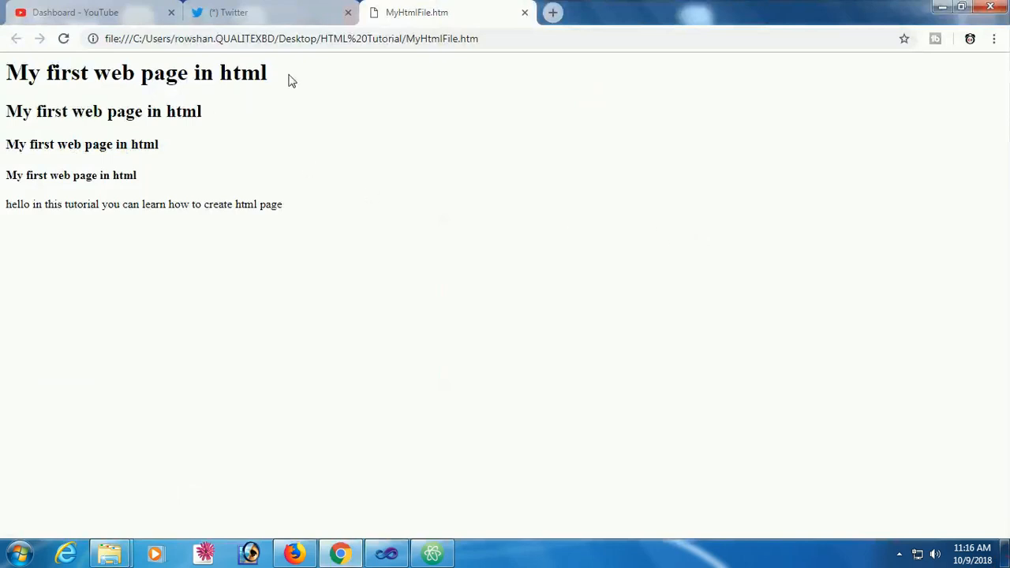
{"action": "double_click", "coordinate": [117, 111]}
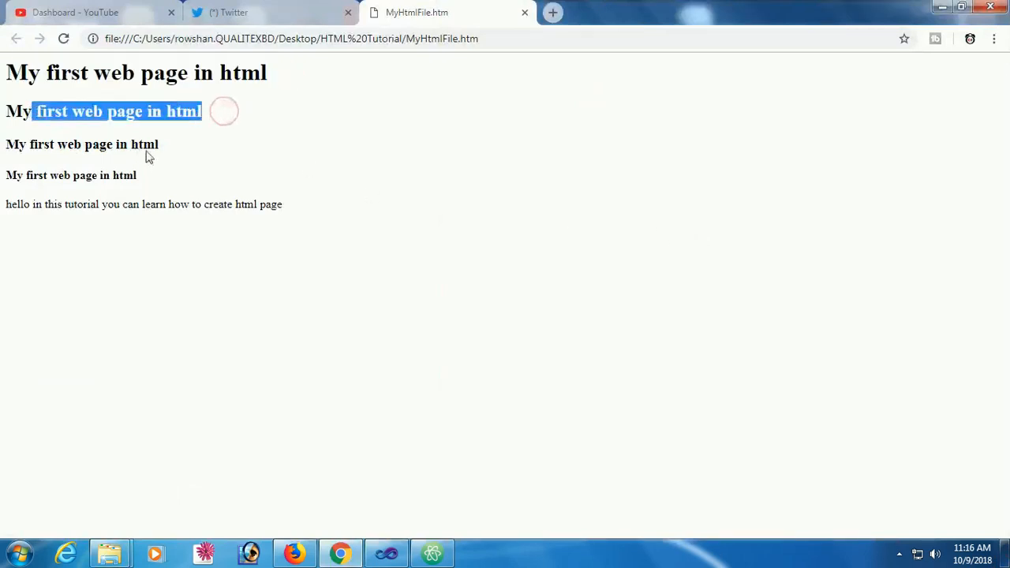
{"action": "left_click", "coordinate": [305, 207]}
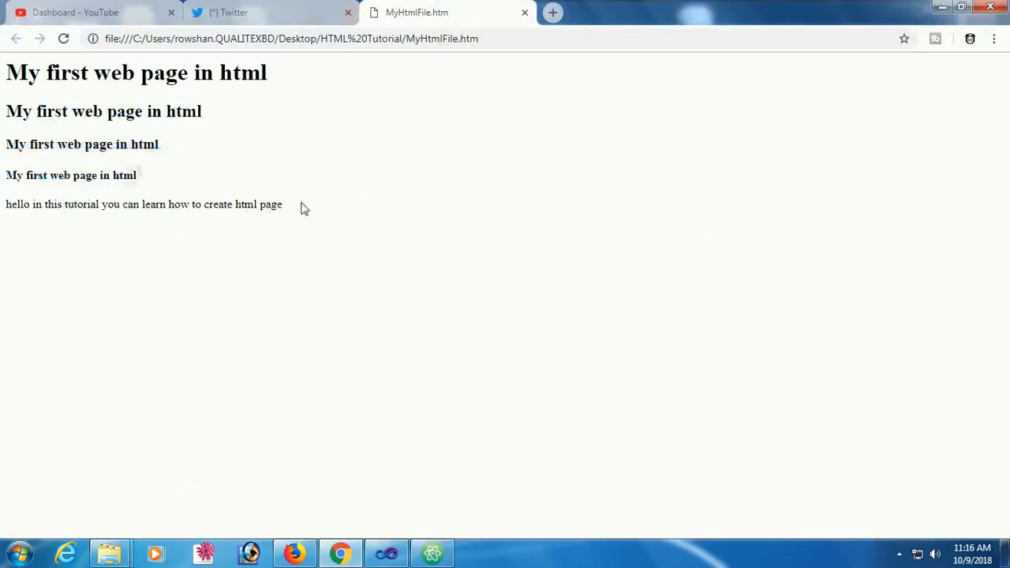